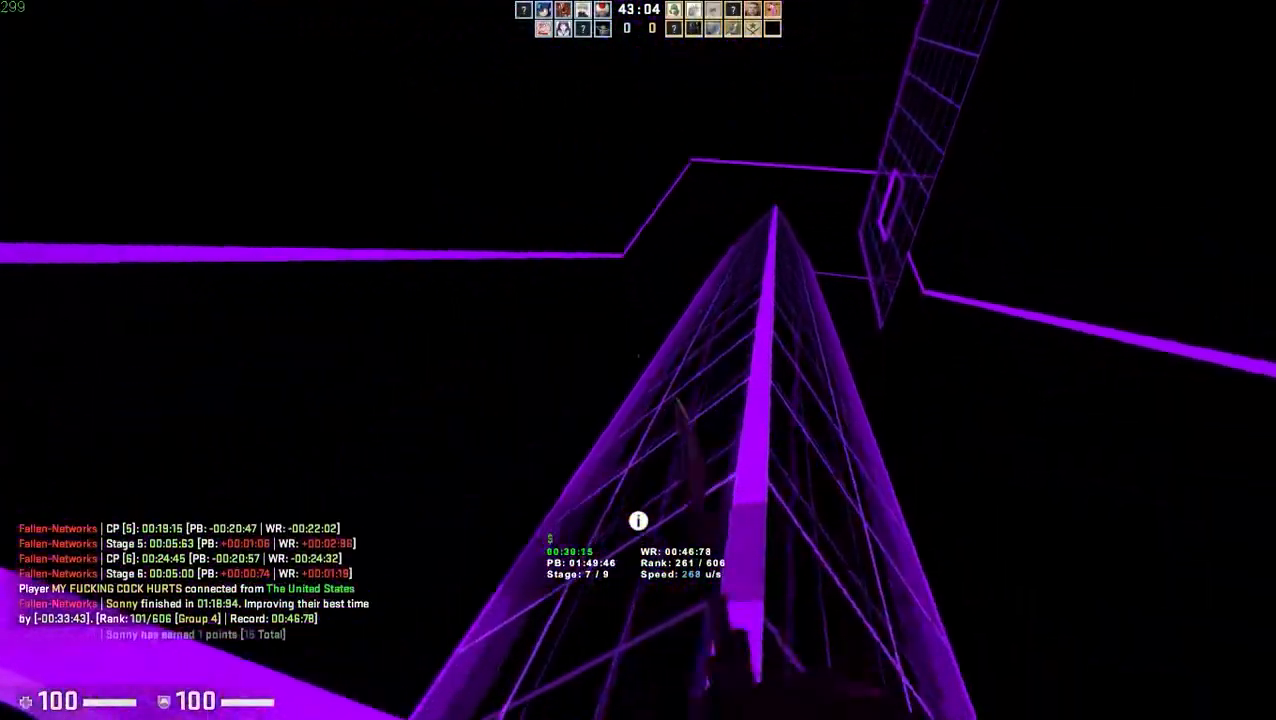
mouse_move(638, 360)
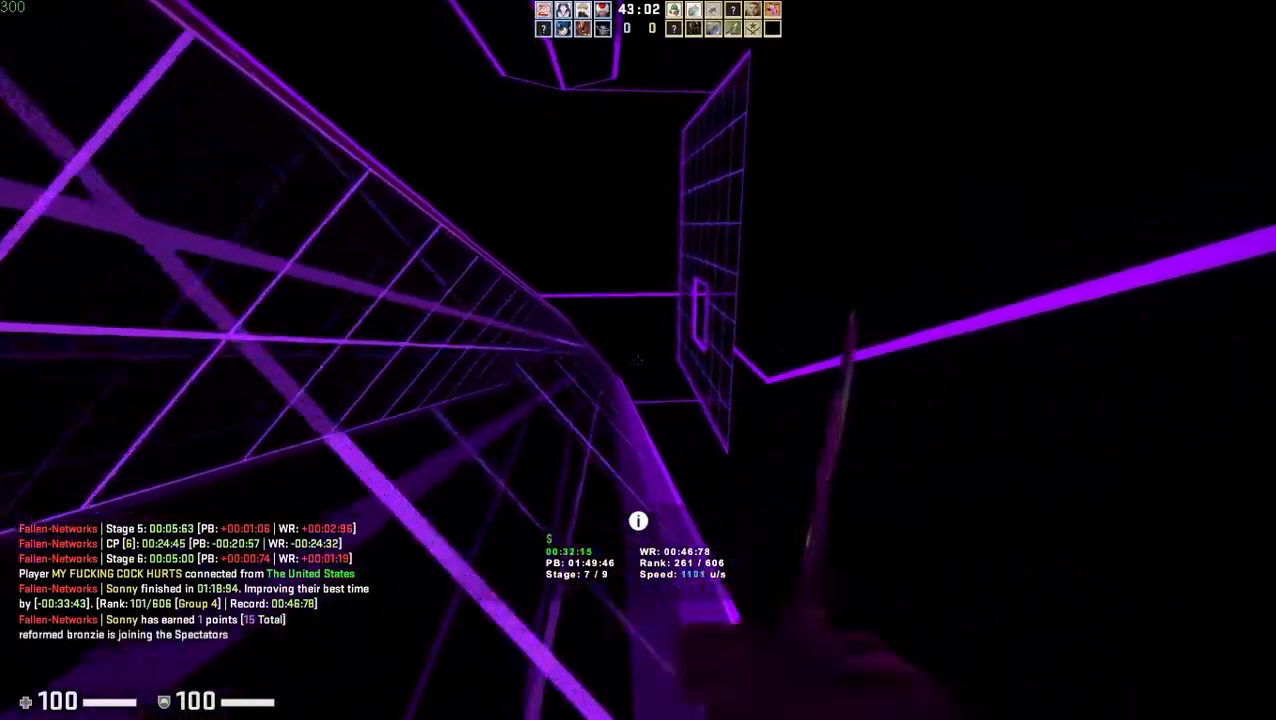